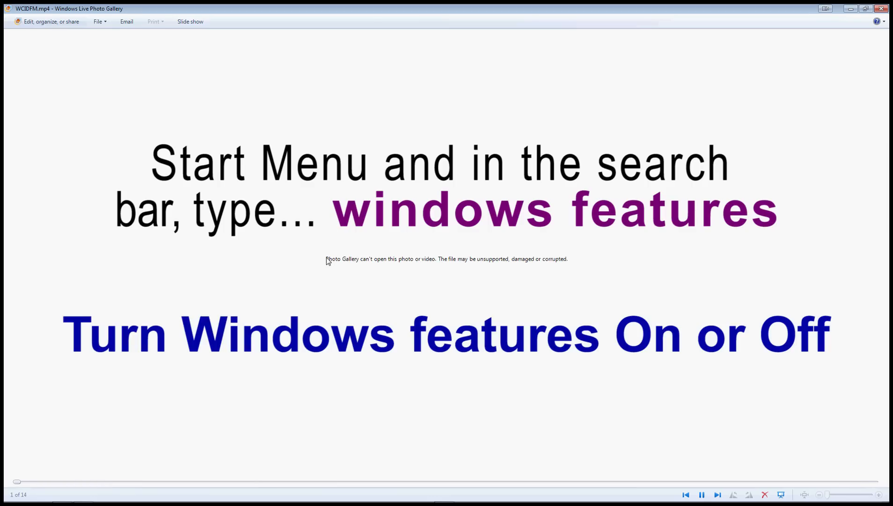
{"action": "mouse_move", "coordinate": [328, 266]}
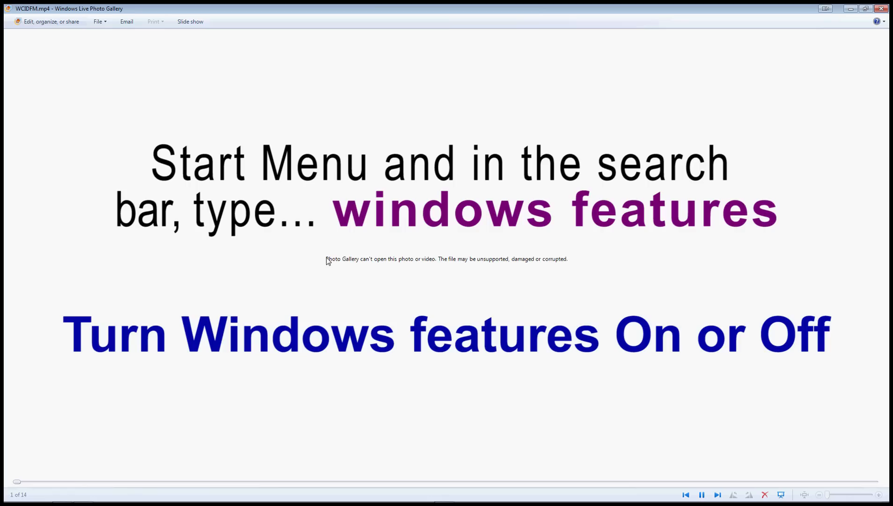
{"action": "mouse_move", "coordinate": [328, 266]}
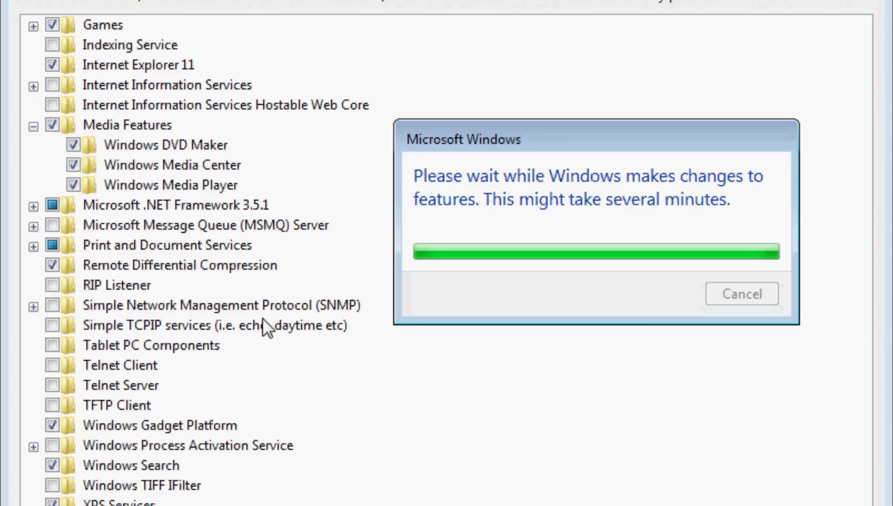
{"action": "mouse_move", "coordinate": [202, 287]}
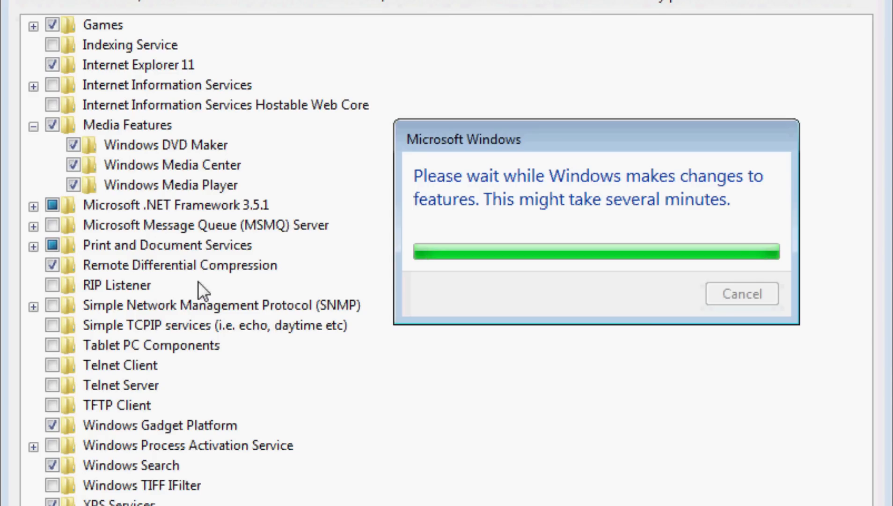
{"action": "mouse_move", "coordinate": [199, 283]}
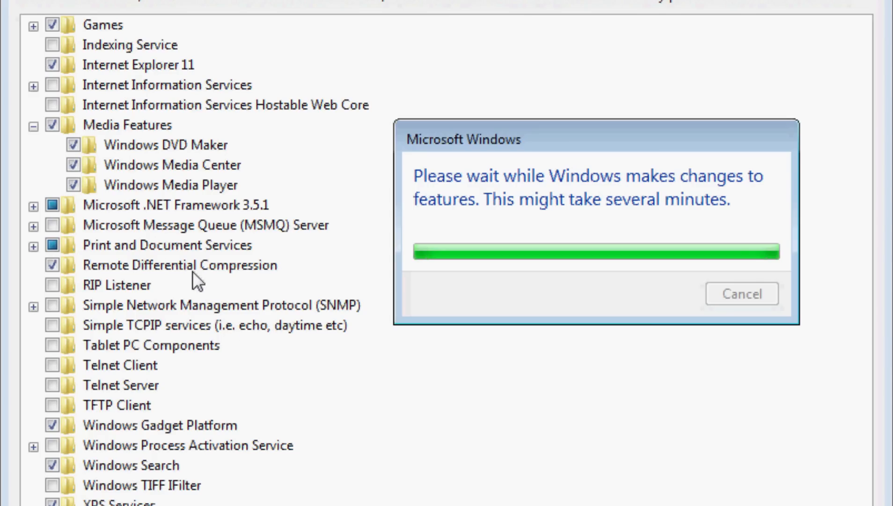